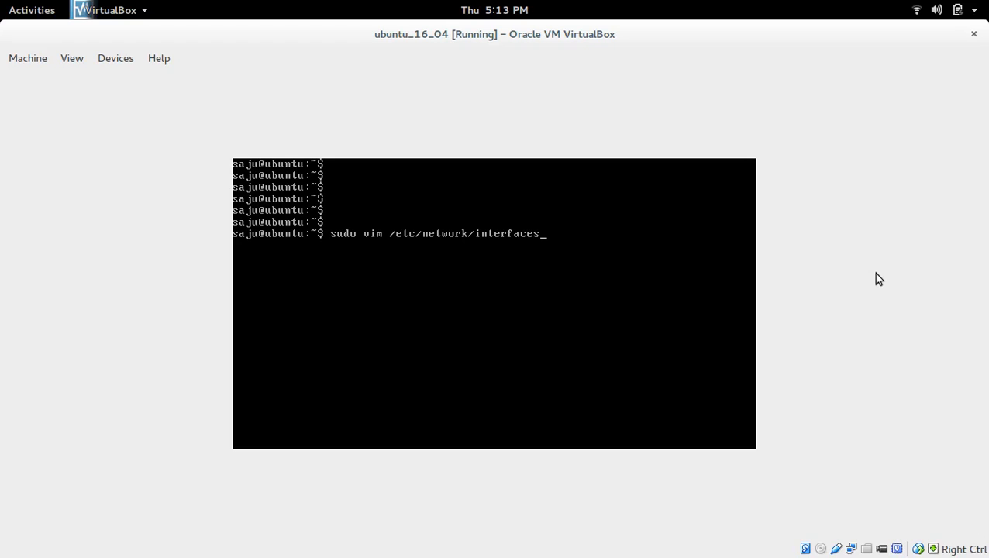
# Step: Review enp0s3 static address 10.0.2.11, netmask 255.255.255.0, gateway 10.0.2.2 in vim and save
pyautogui.press('Return')
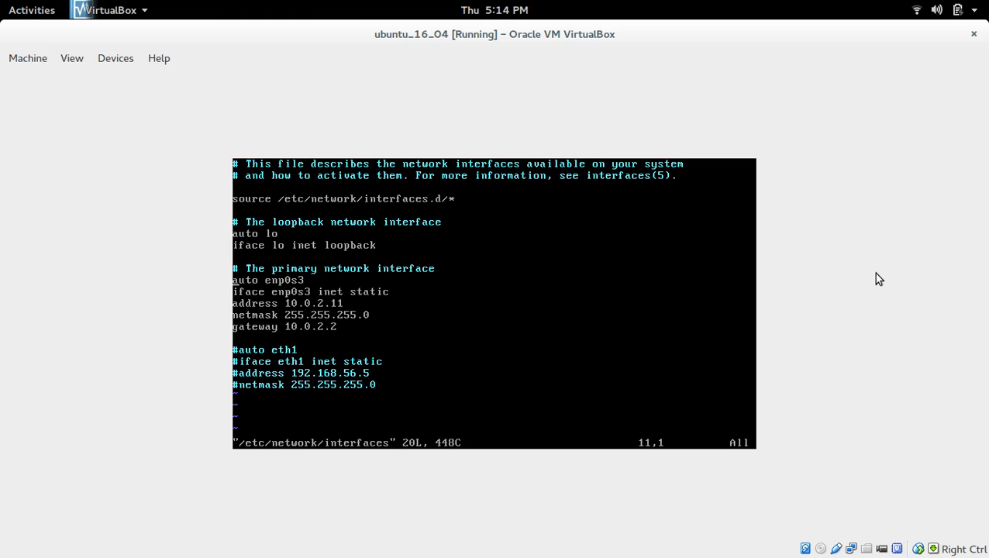
pyautogui.press('End')
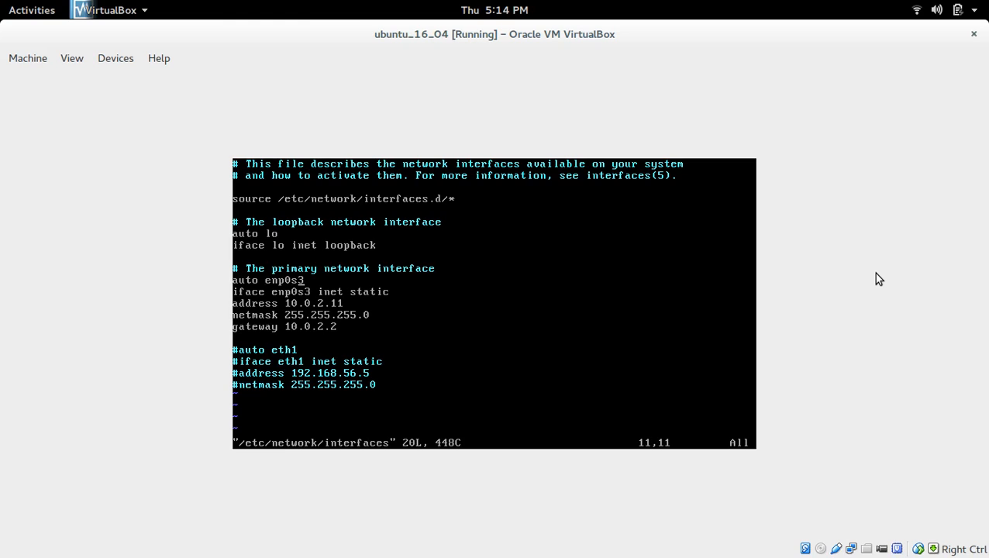
pyautogui.press('Down')
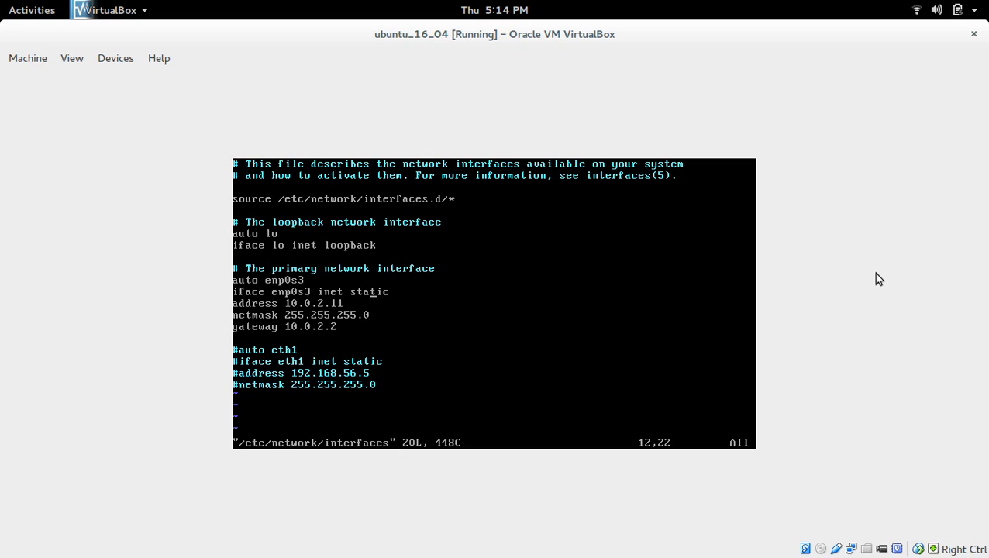
pyautogui.press('Right')
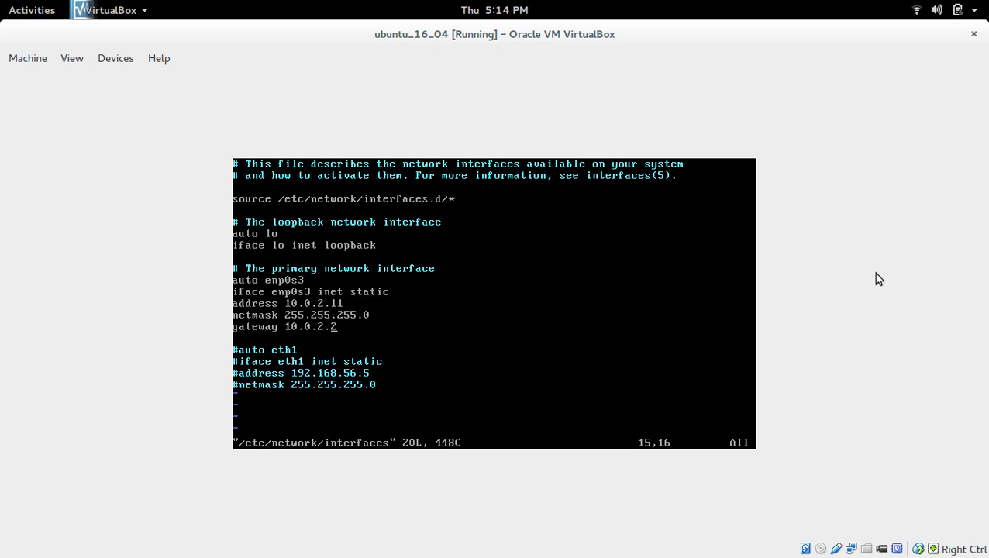
pyautogui.write('_')
pyautogui.write('s')
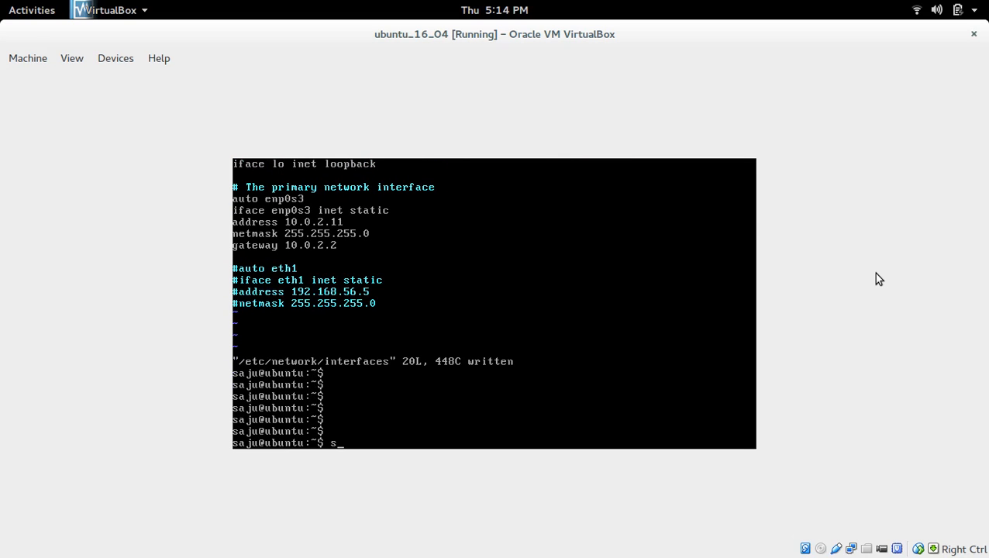
# Step: Add 'nameserver 8.8.8.8' to /etc/resolv.conf with sudo vim and save with :wq
pyautogui.write('clear')
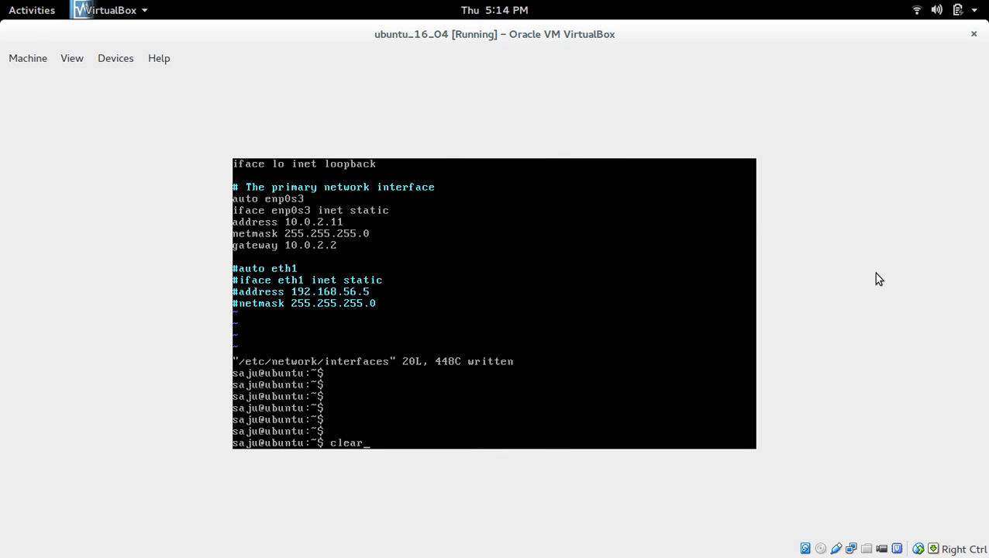
pyautogui.write('sudo vim /etc/resolv.conf')
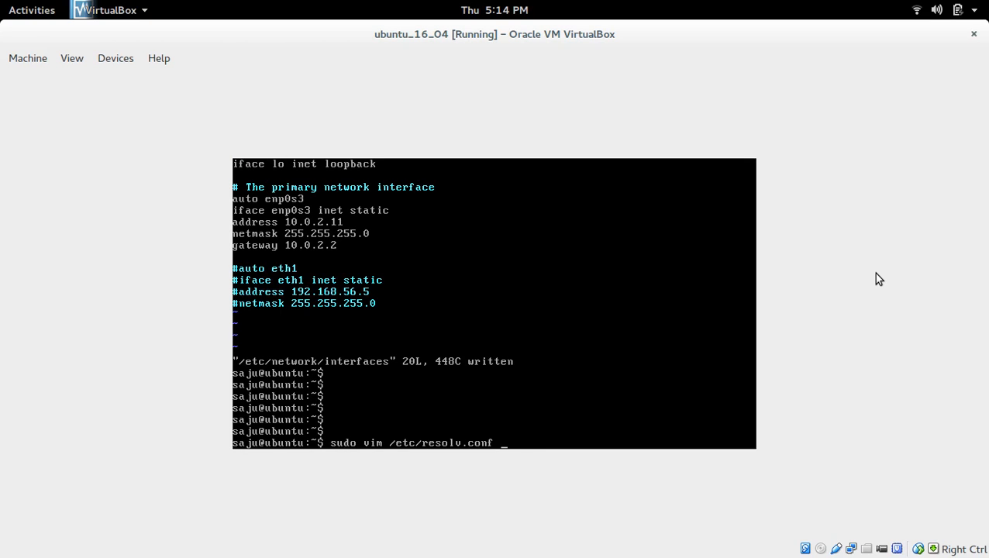
pyautogui.press('Return')
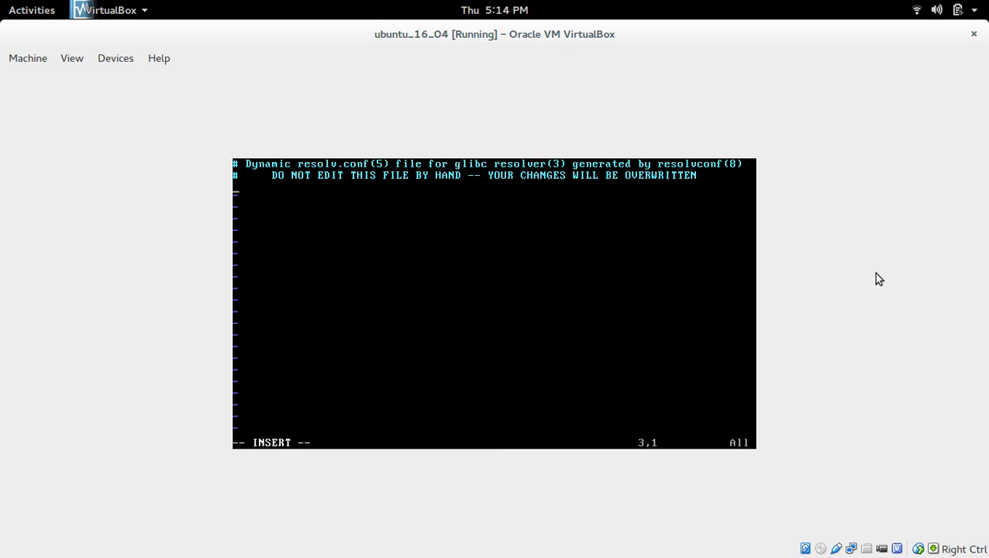
pyautogui.write('name')
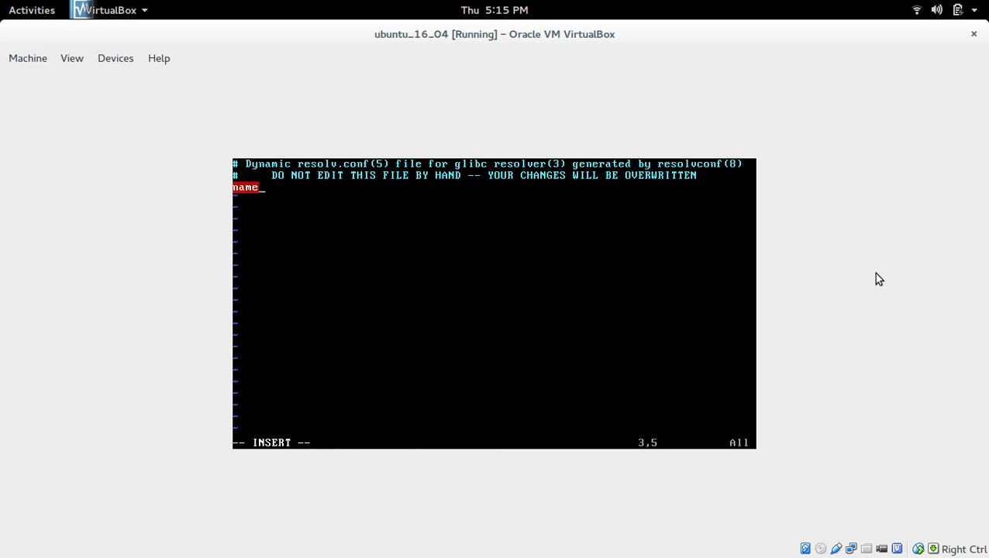
pyautogui.write('server')
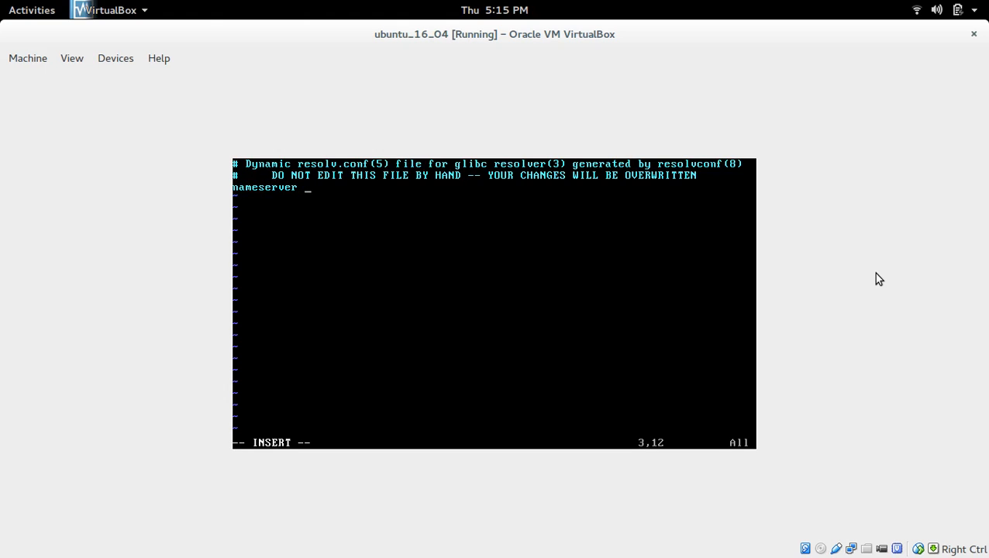
pyautogui.write('8.8.8.8')
pyautogui.click(494, 443)
pyautogui.write(':wq')
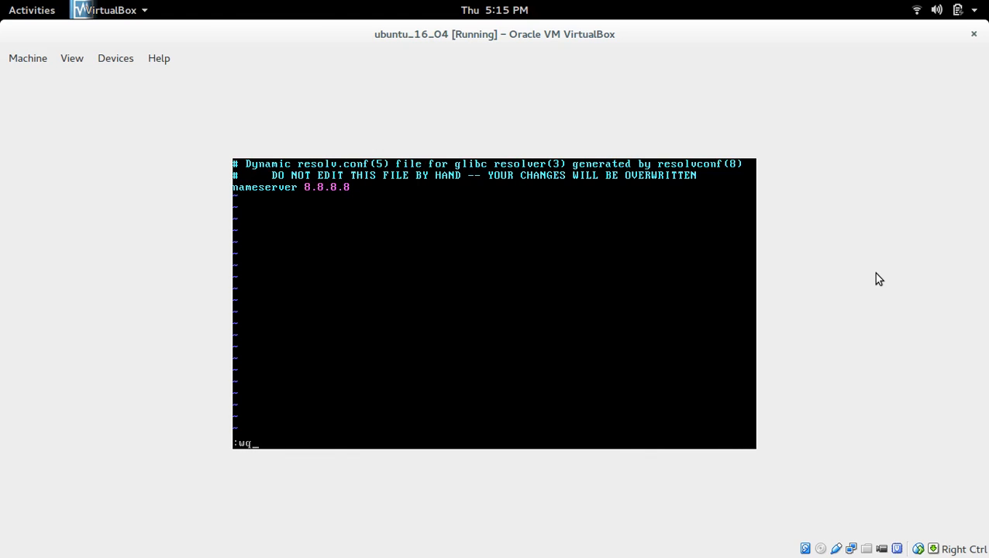
pyautogui.press('Return')
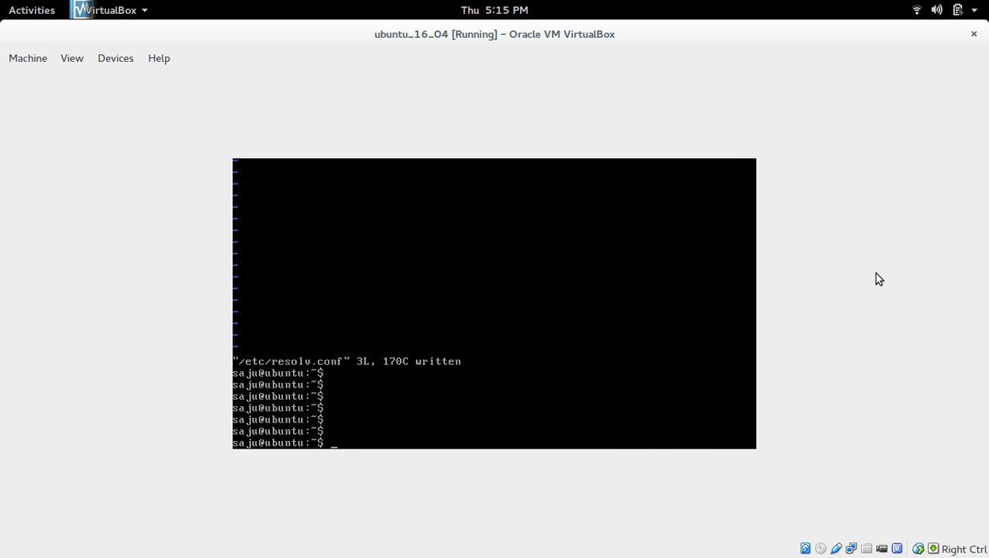
# Step: Reboot the Ubuntu guest with sudo reboot
pyautogui.write('sudo')
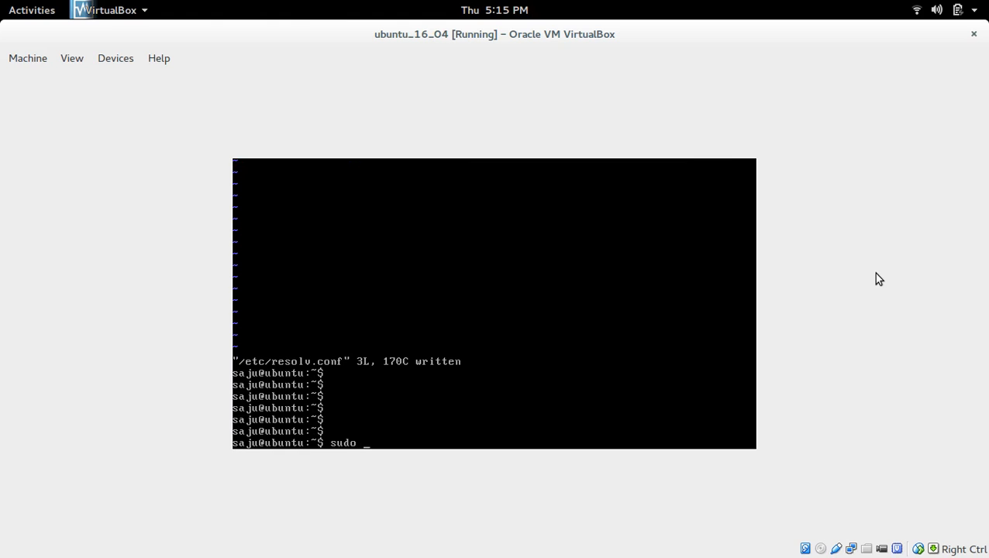
pyautogui.write('r')
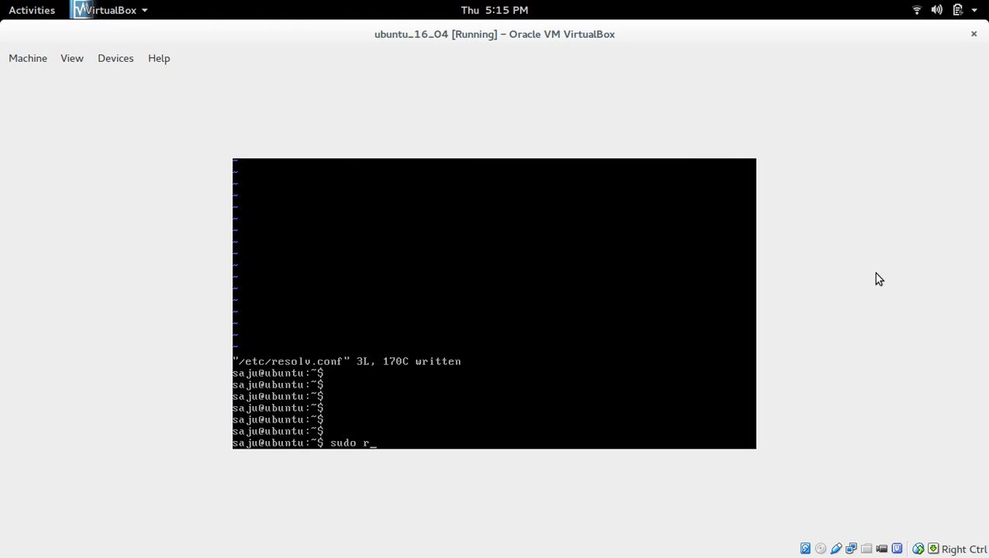
pyautogui.press('Return')
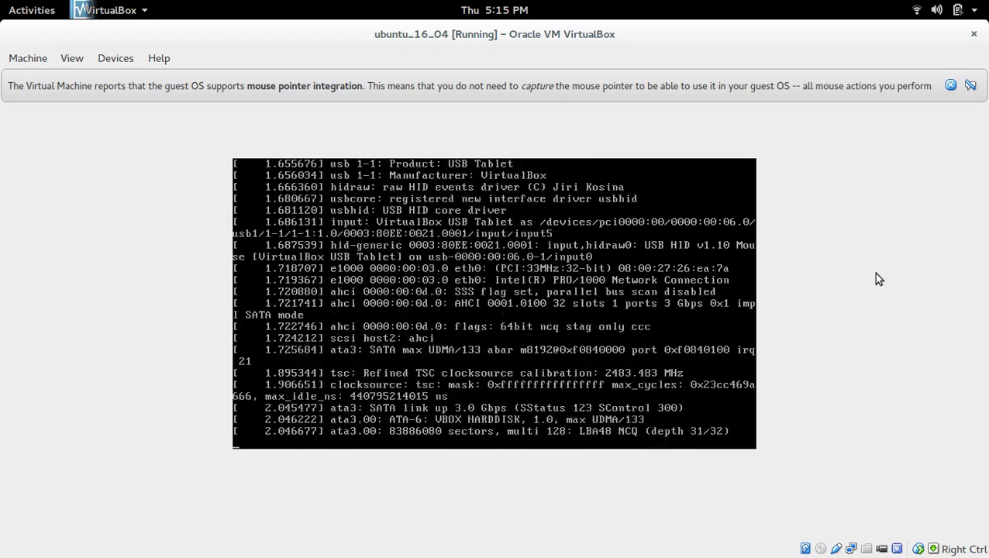
# Step: Log in as user saju on tty1 and reach a fresh shell prompt
pyautogui.scroll(-3)
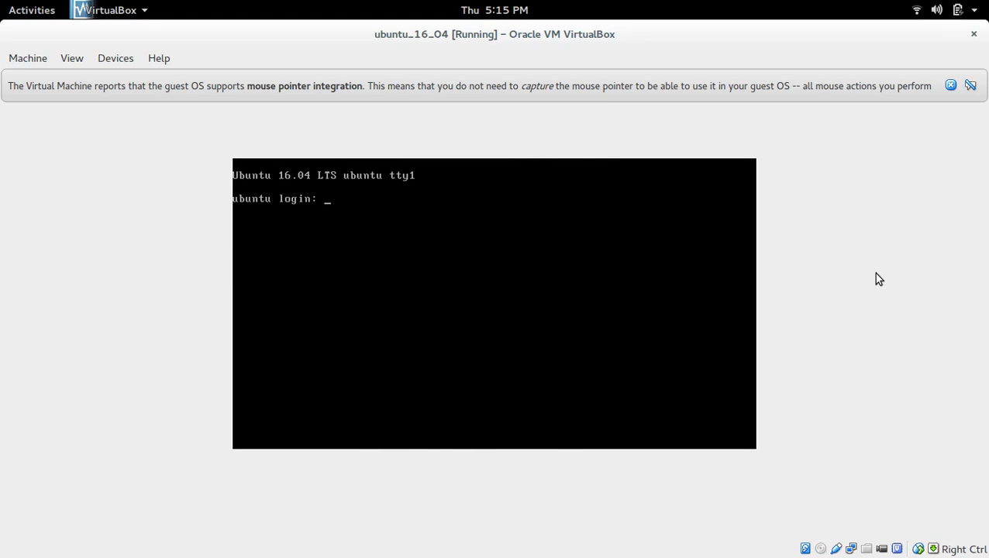
pyautogui.write('saju')
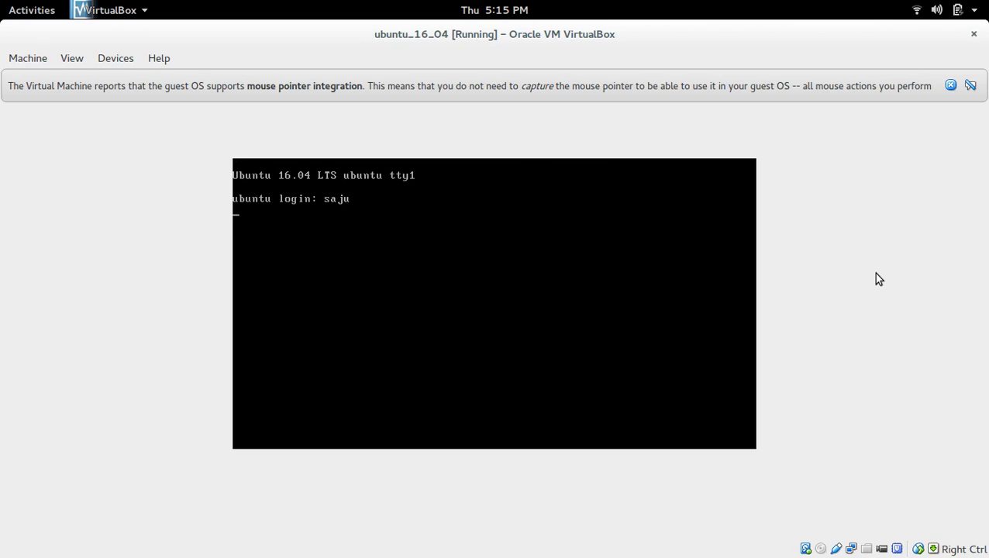
pyautogui.press('Return')
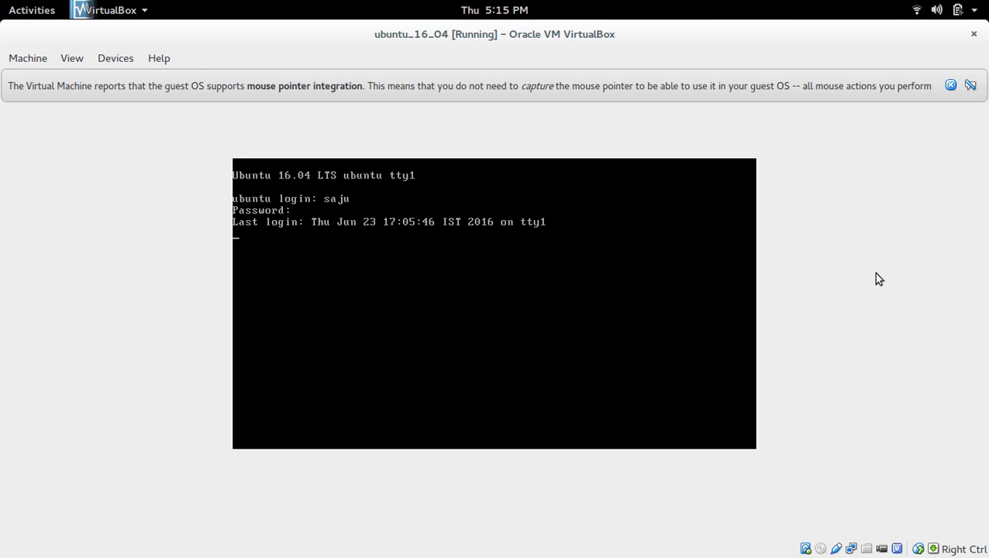
pyautogui.press('Return')
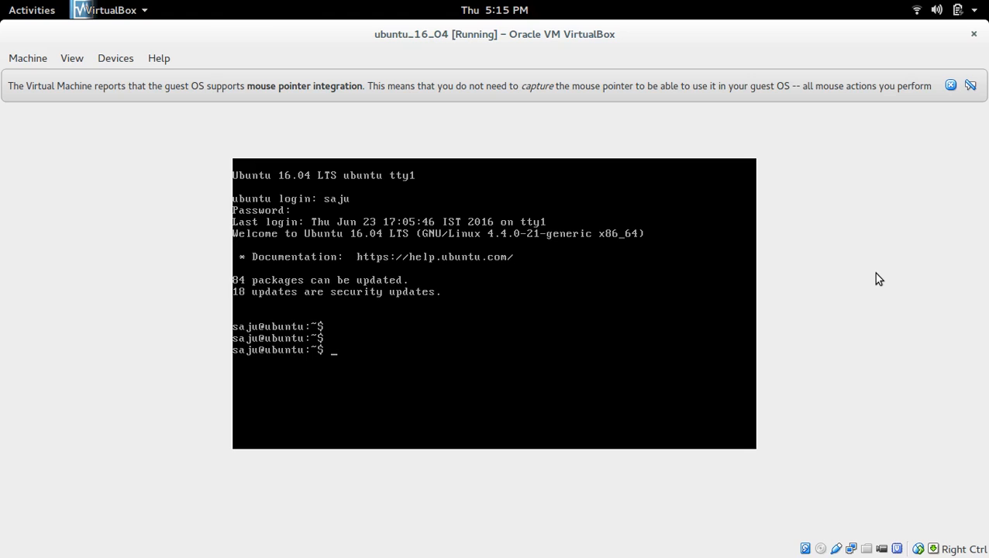
# Step: Check with ifconfig that enp0s3 reports address 10.0.2.11
pyautogui.write('ifconfig')
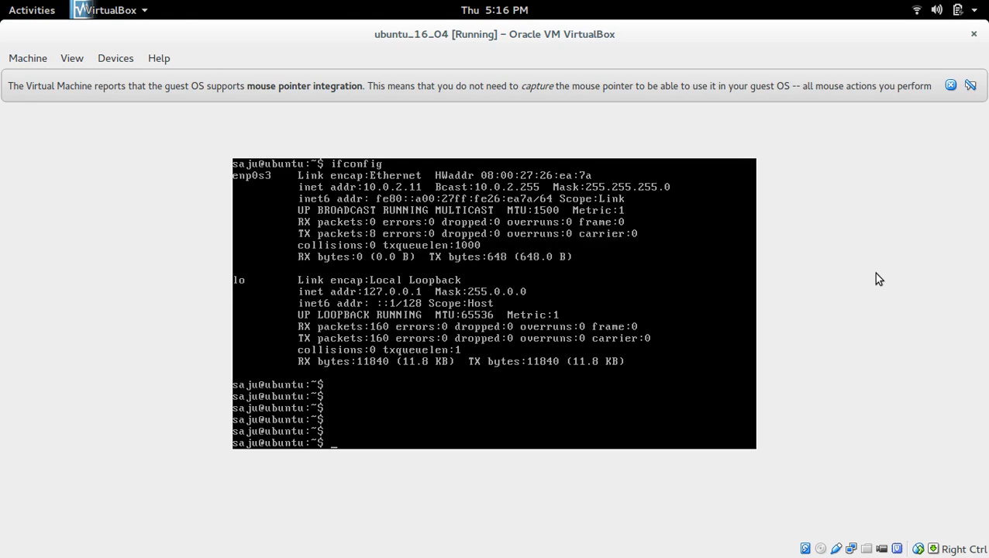
pyautogui.write('ping')
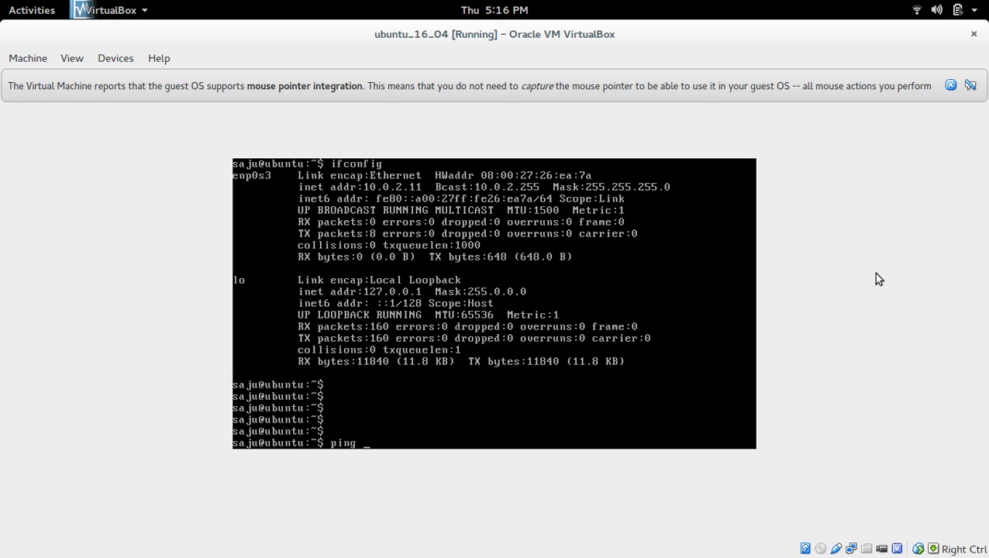
pyautogui.write('www.')
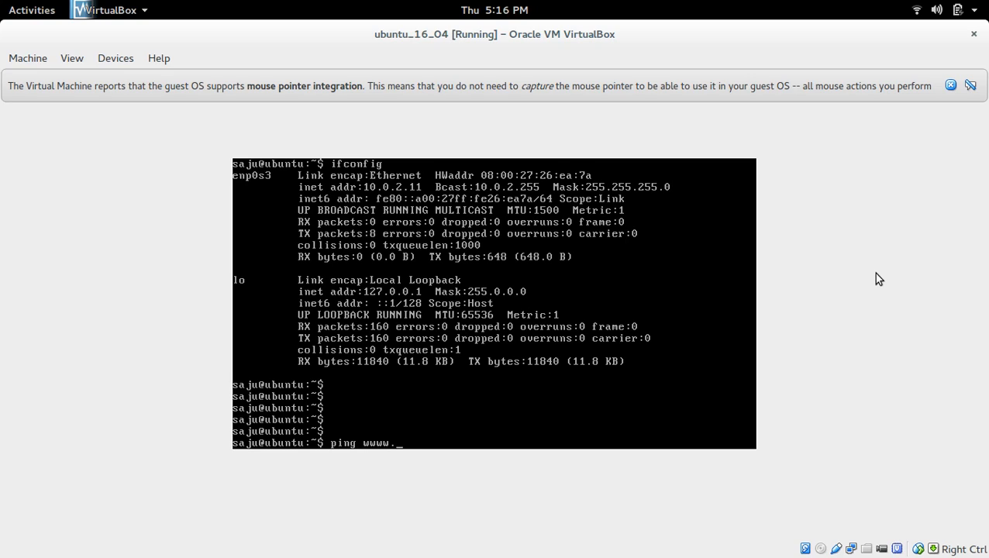
pyautogui.press('BackSpace')
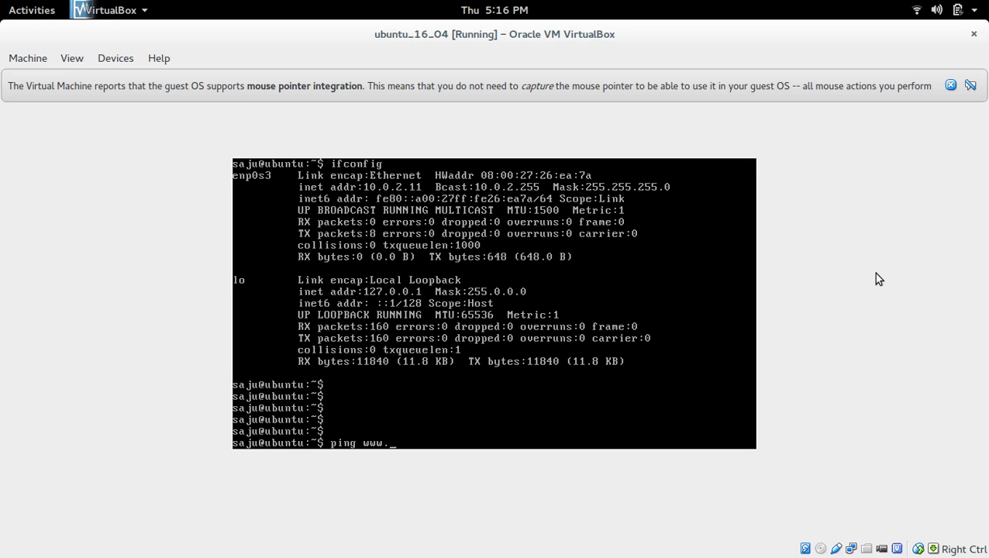
pyautogui.write('gog')
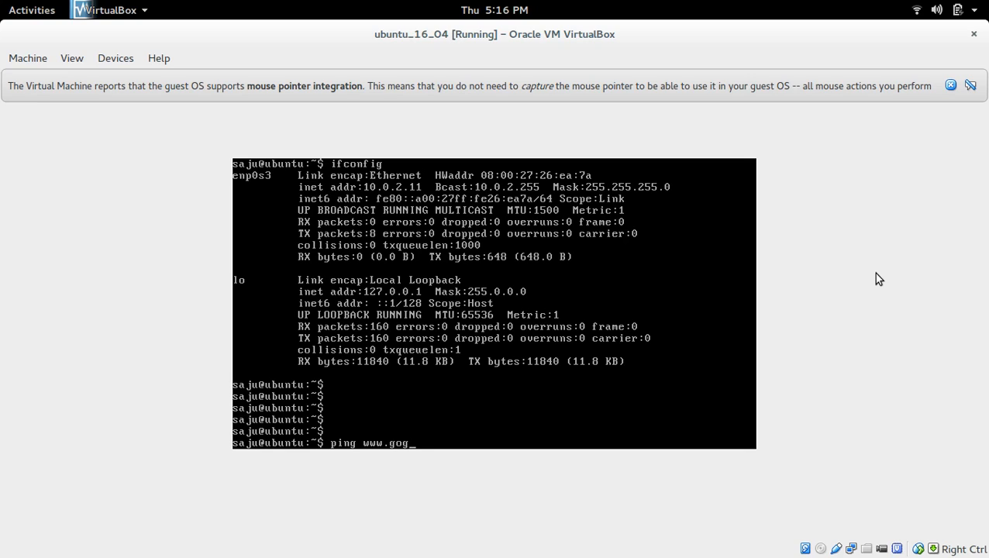
pyautogui.write('le.')
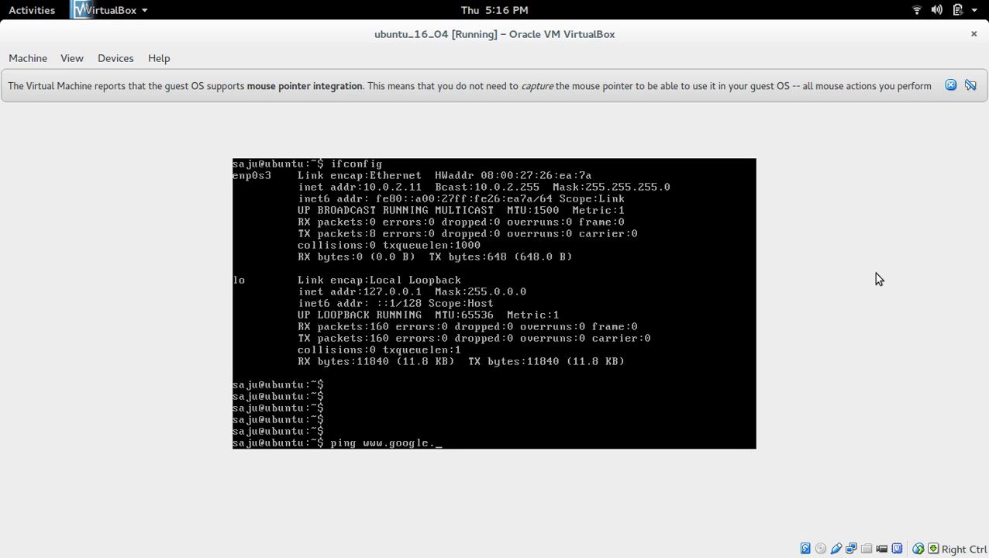
pyautogui.press('Return')
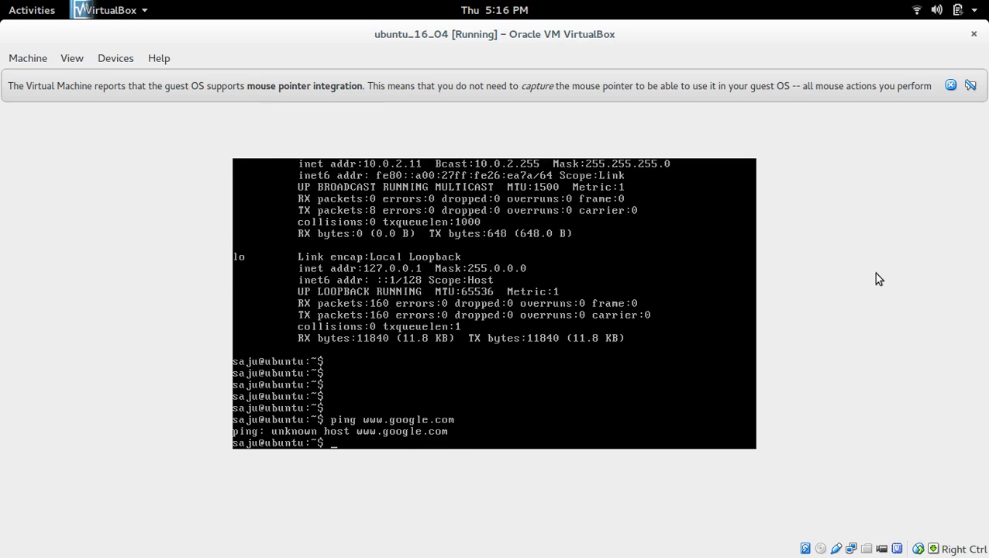
pyautogui.write('sudo reboot')
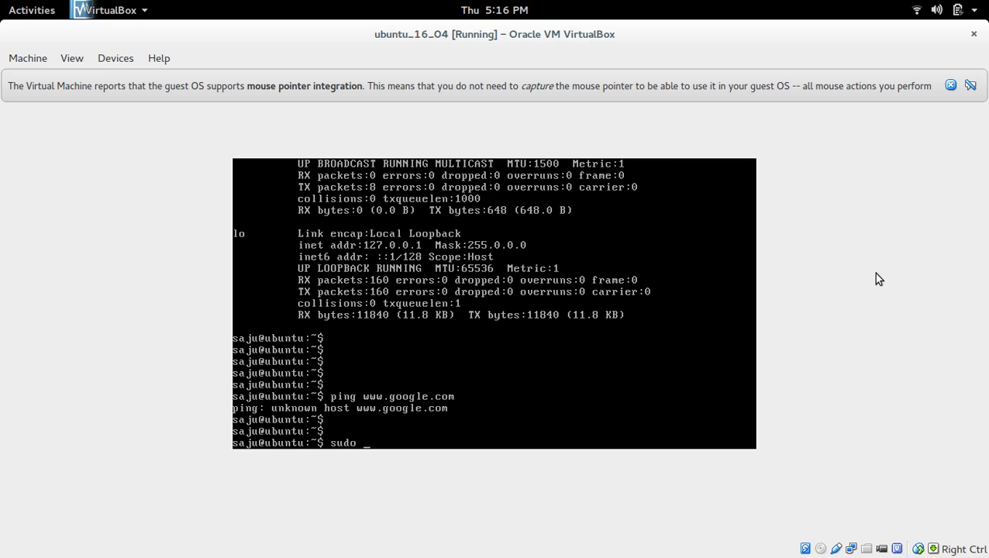
# Step: Re-add 'nameserver 8.8.8.8' to /etc/resolv.conf in vim and save with :wq
pyautogui.write('vim /')
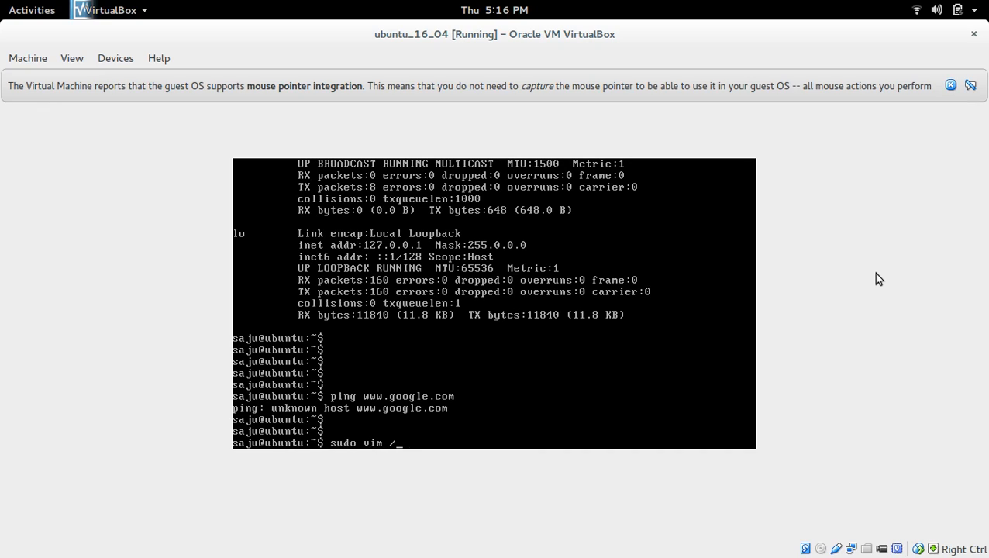
pyautogui.write('etc/')
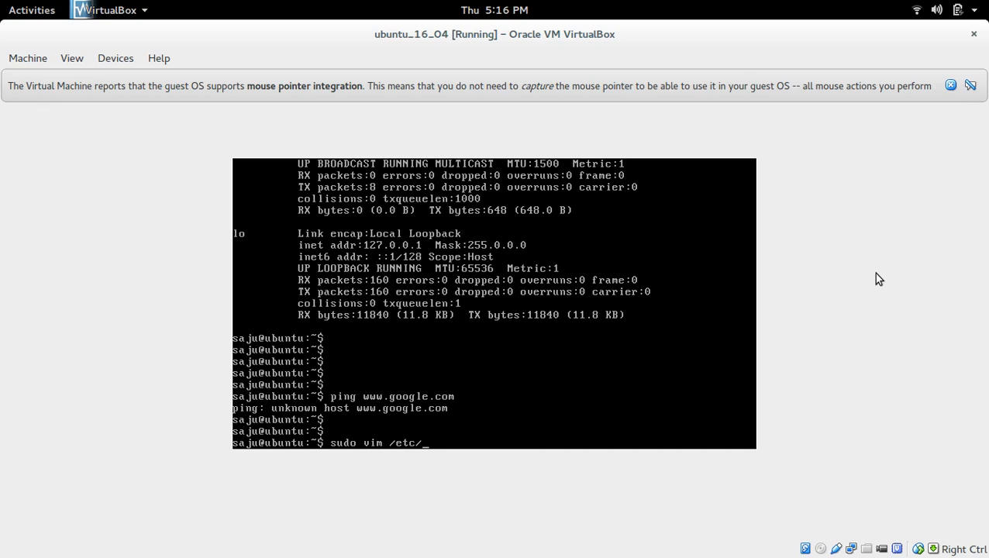
pyautogui.write('resolv.cong')
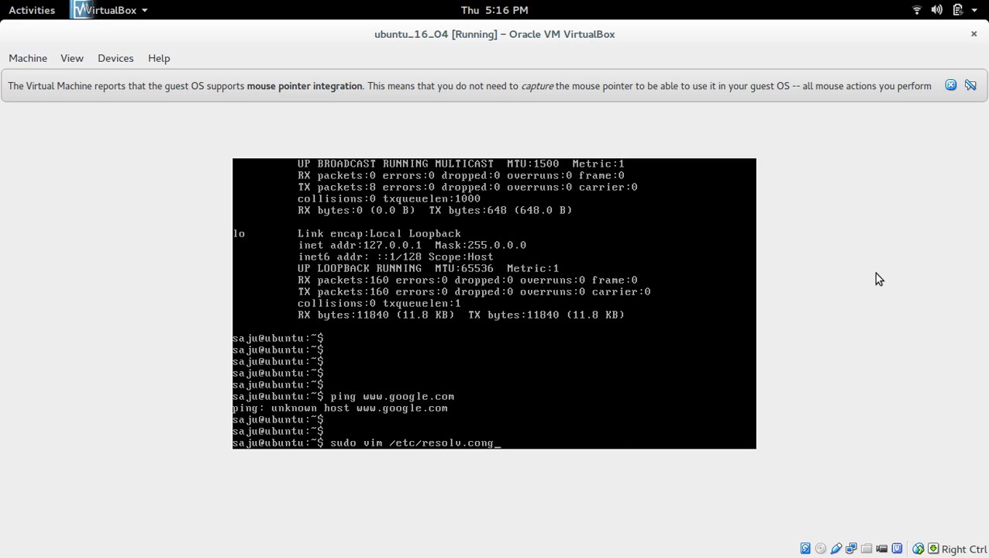
pyautogui.press('Return')
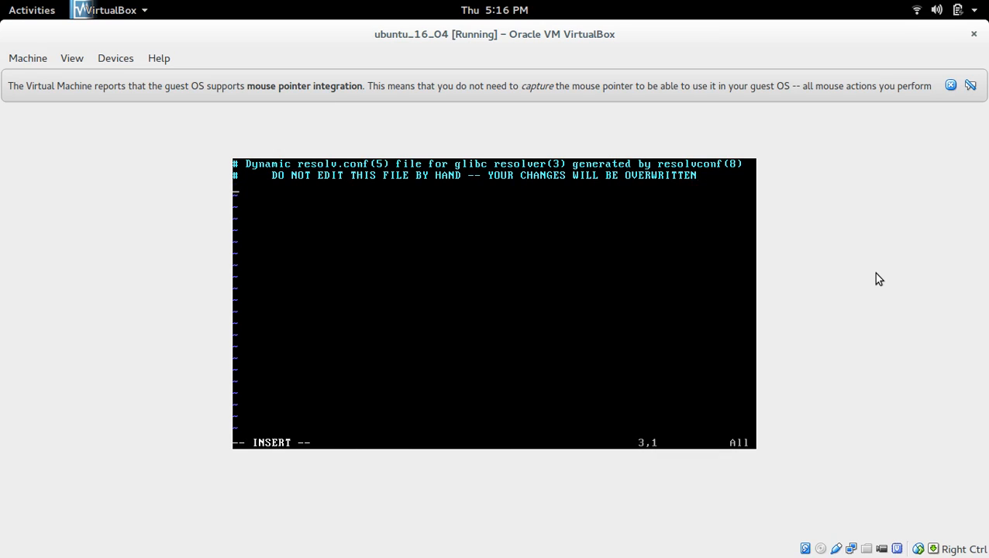
pyautogui.write('name')
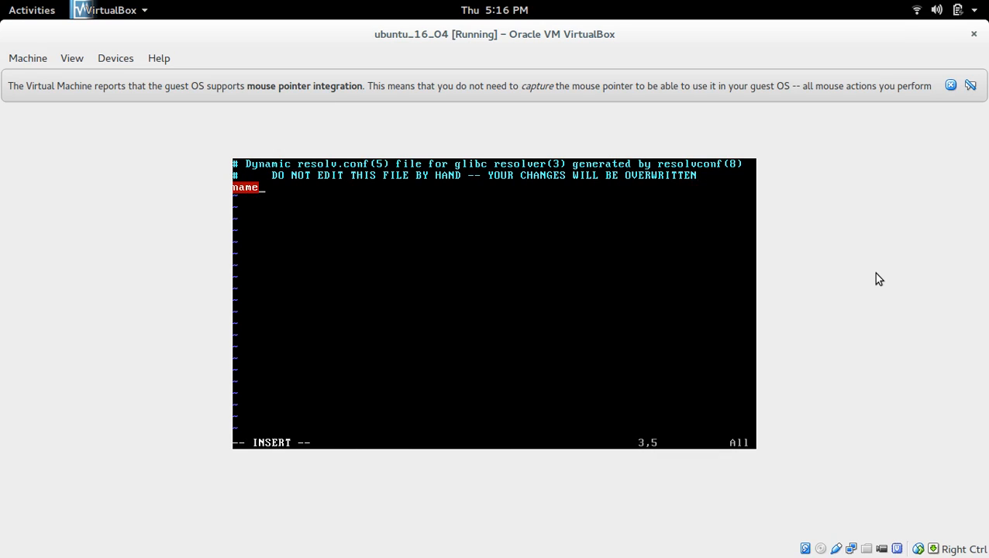
pyautogui.write('server')
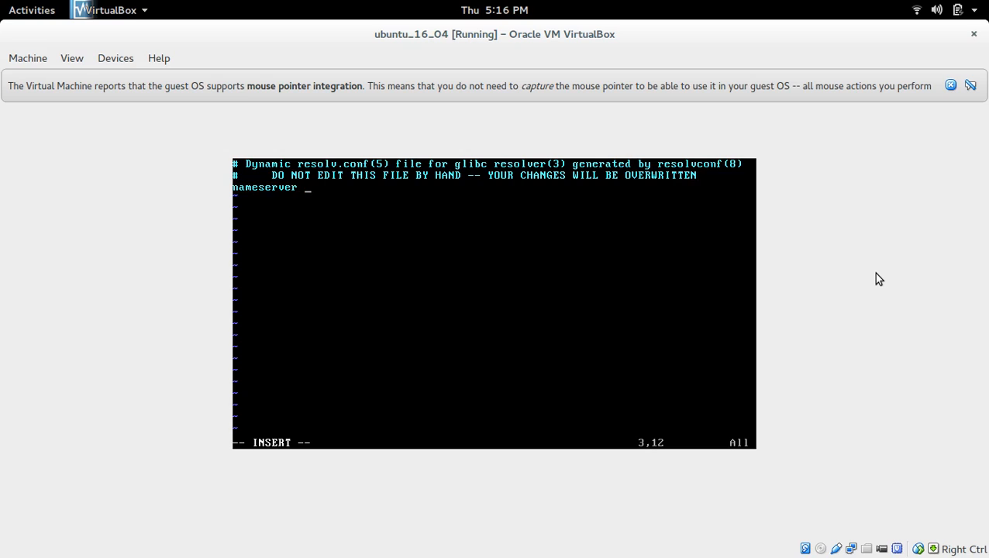
pyautogui.write('8.8.8.8')
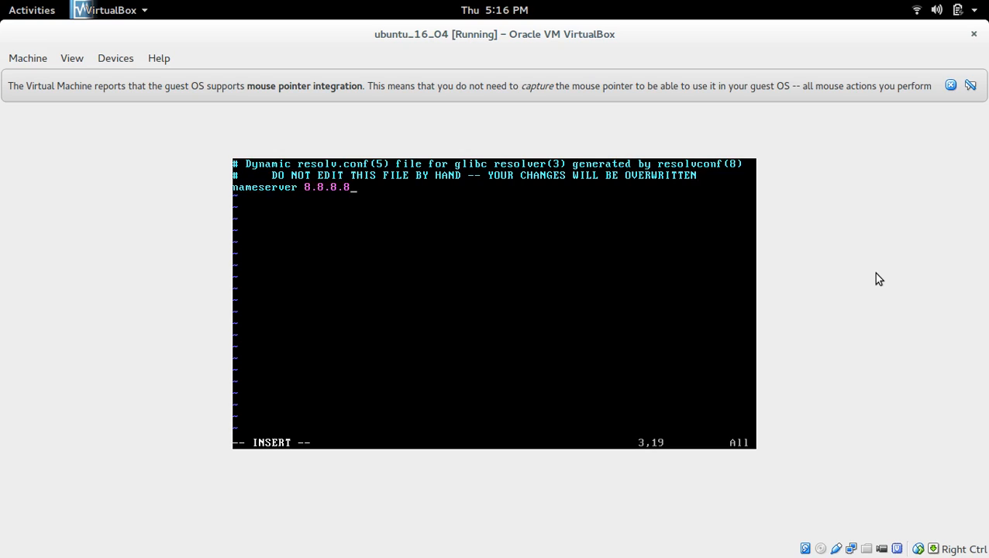
pyautogui.write(':wq')
pyautogui.write('ping www.google.com')
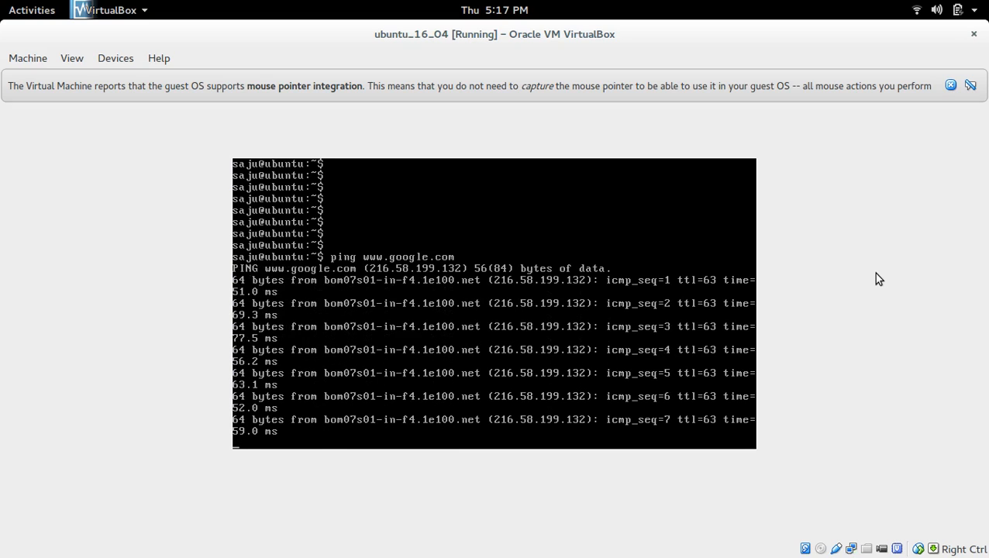
pyautogui.press('ctrl+c')
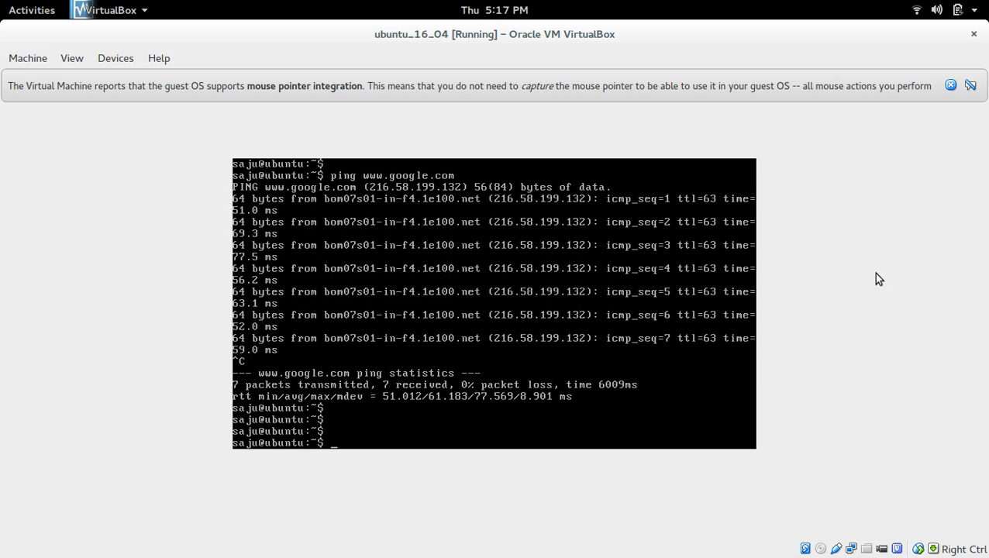